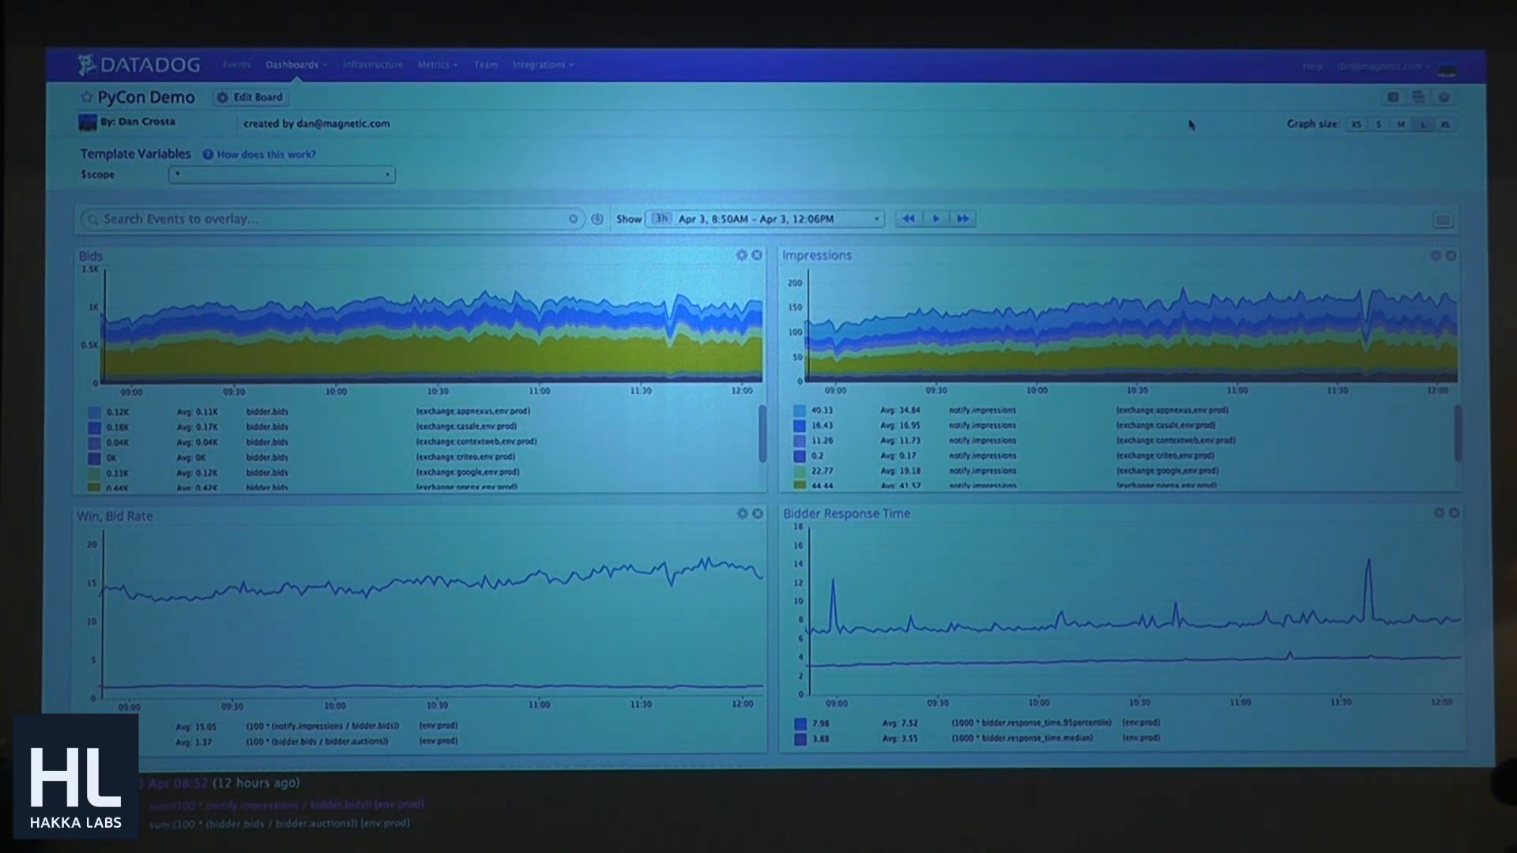
mouse_move(537, 580)
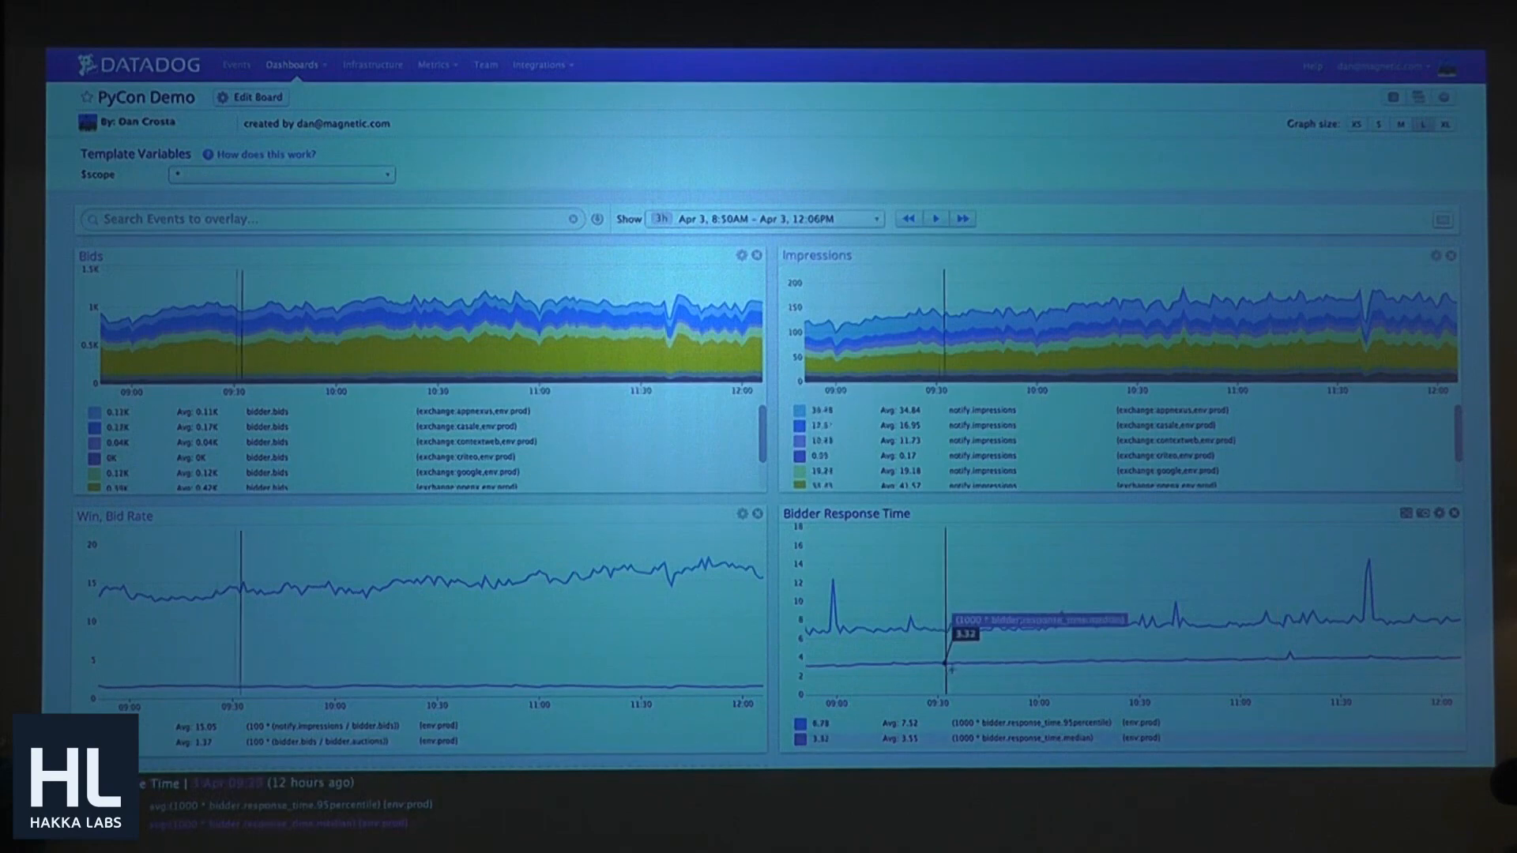
mouse_move(1010, 627)
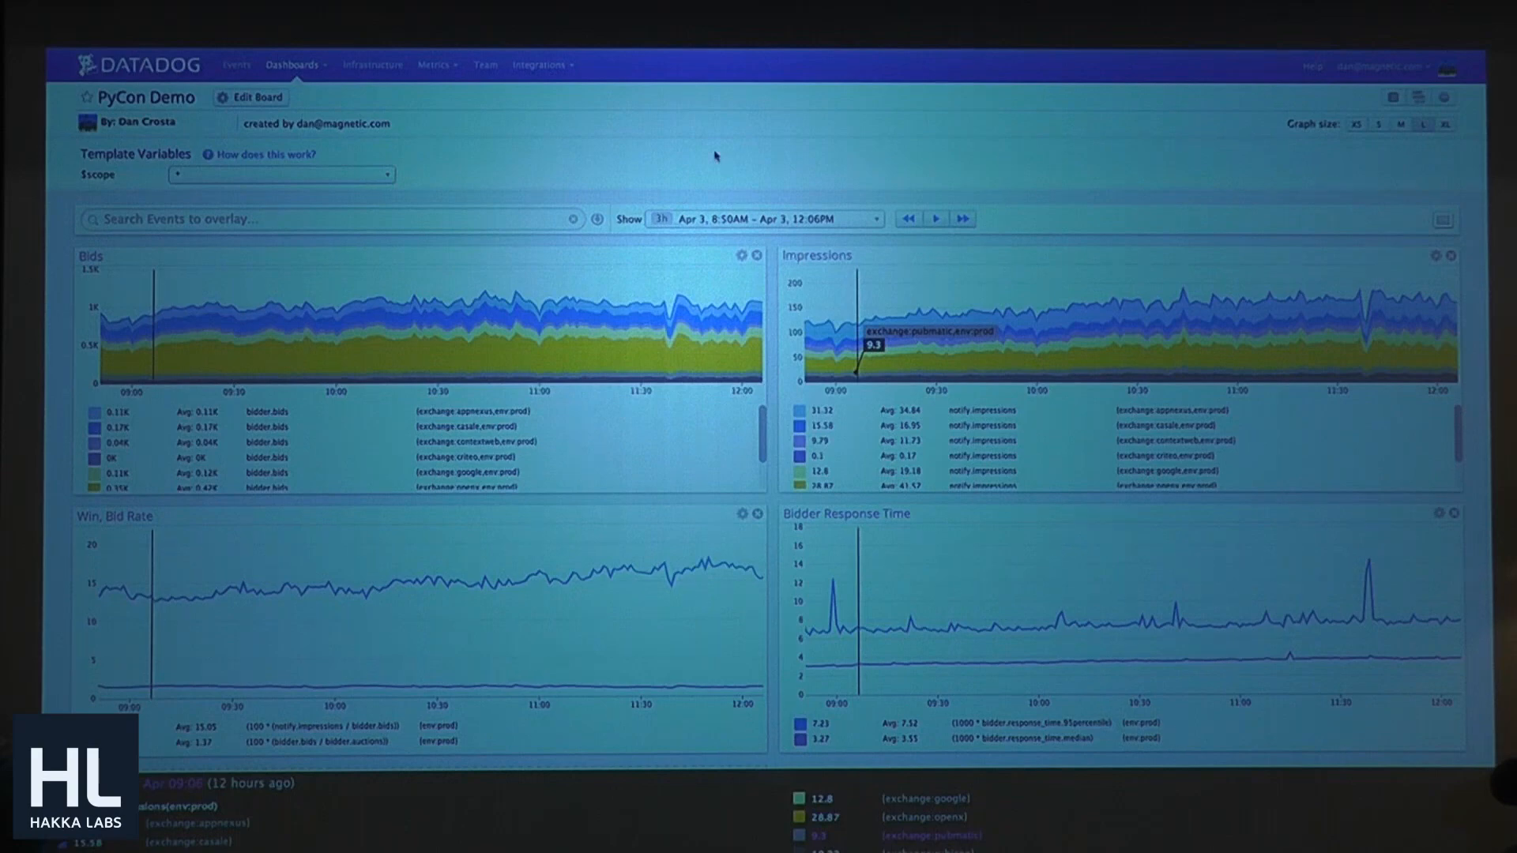
Step: Choose Manage Alerts from the Metrics menu and scroll through the metric alerts list
left_click(434, 65)
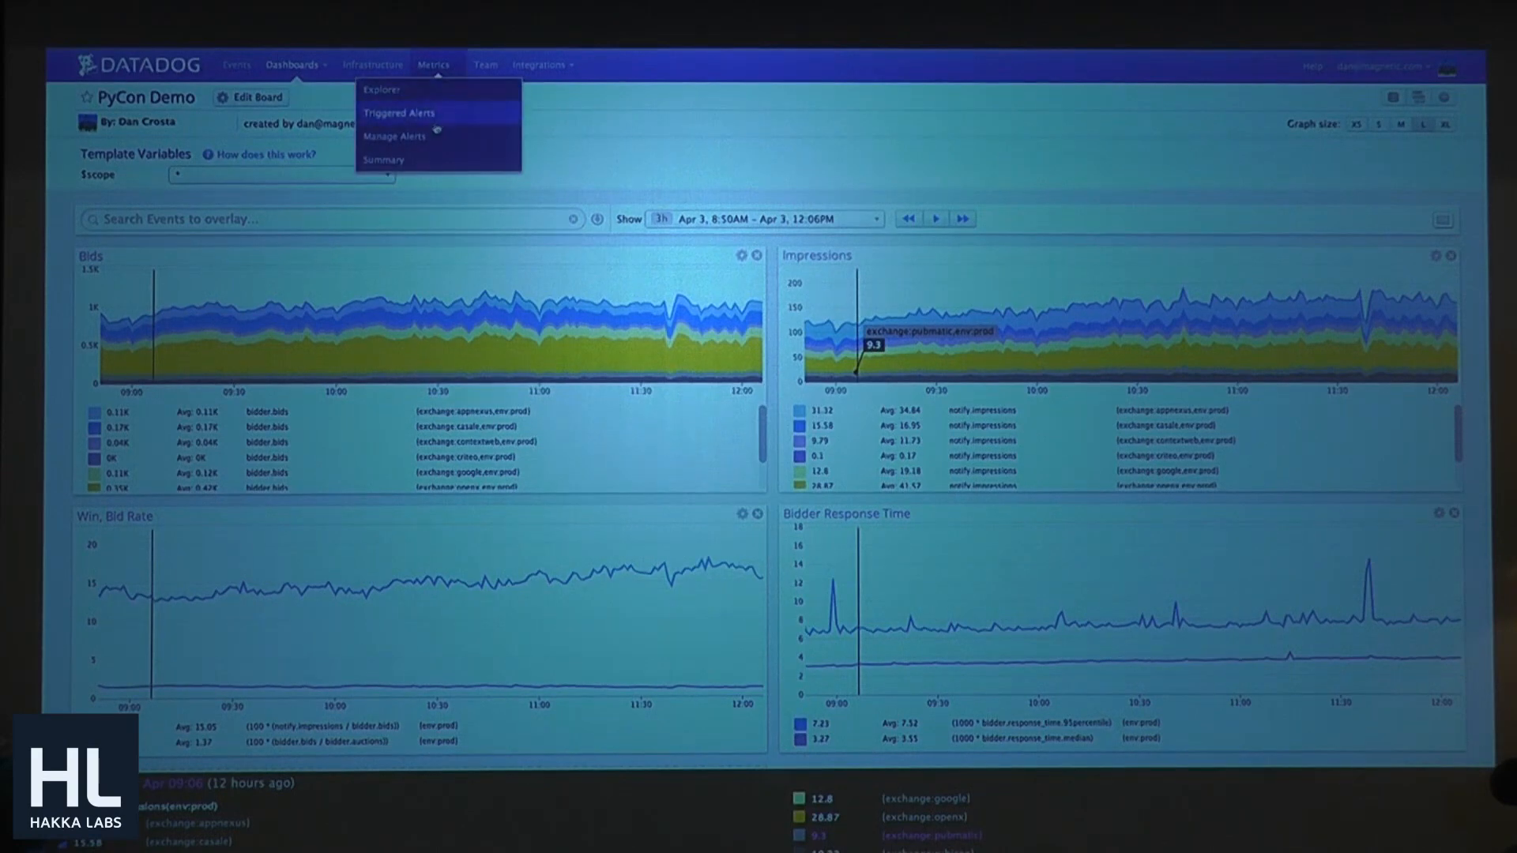
mouse_move(396, 137)
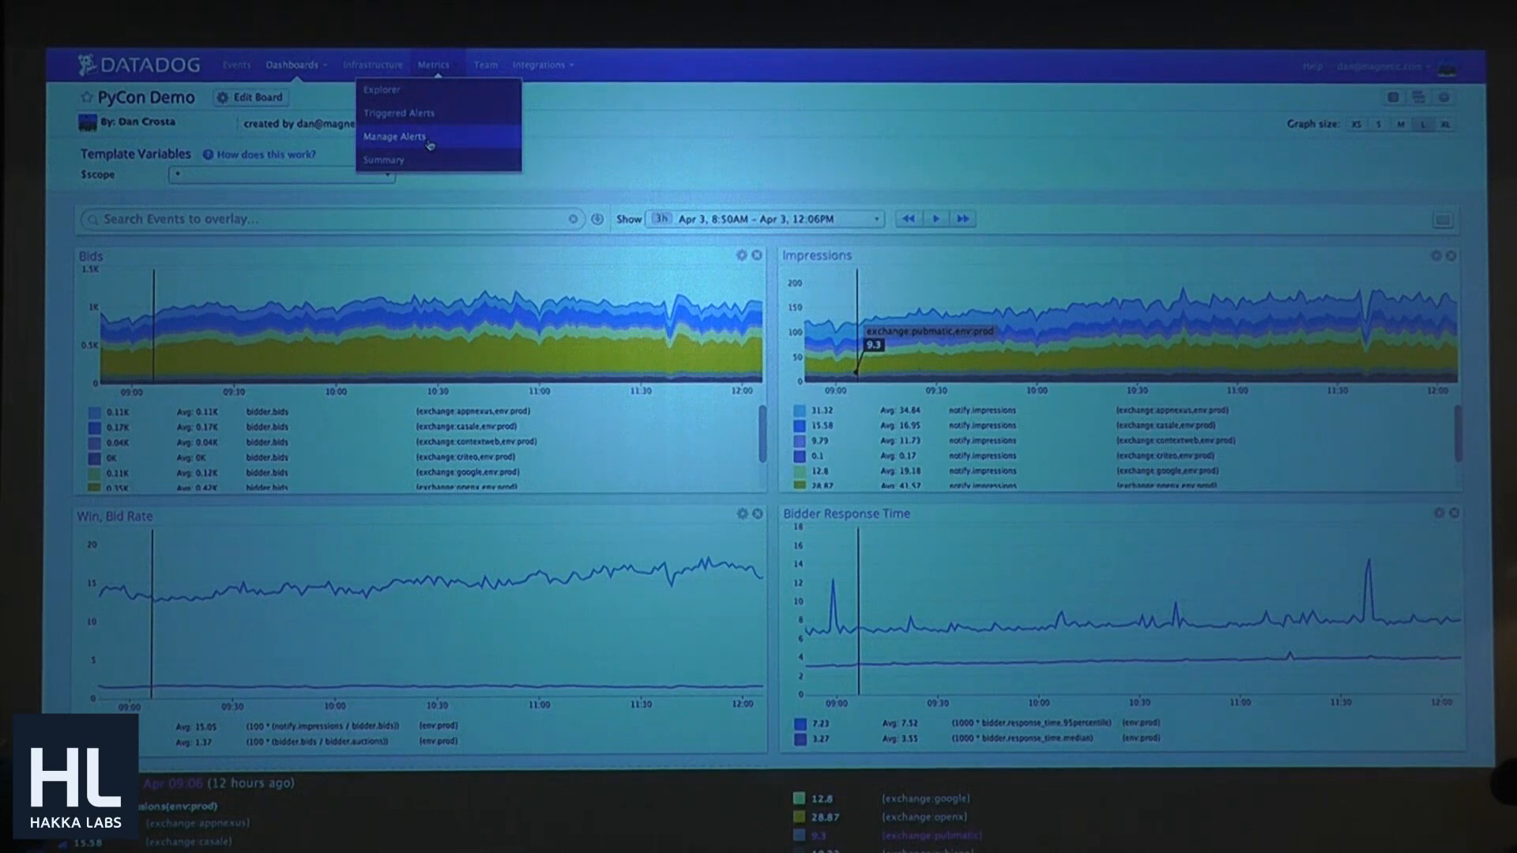
left_click(395, 135)
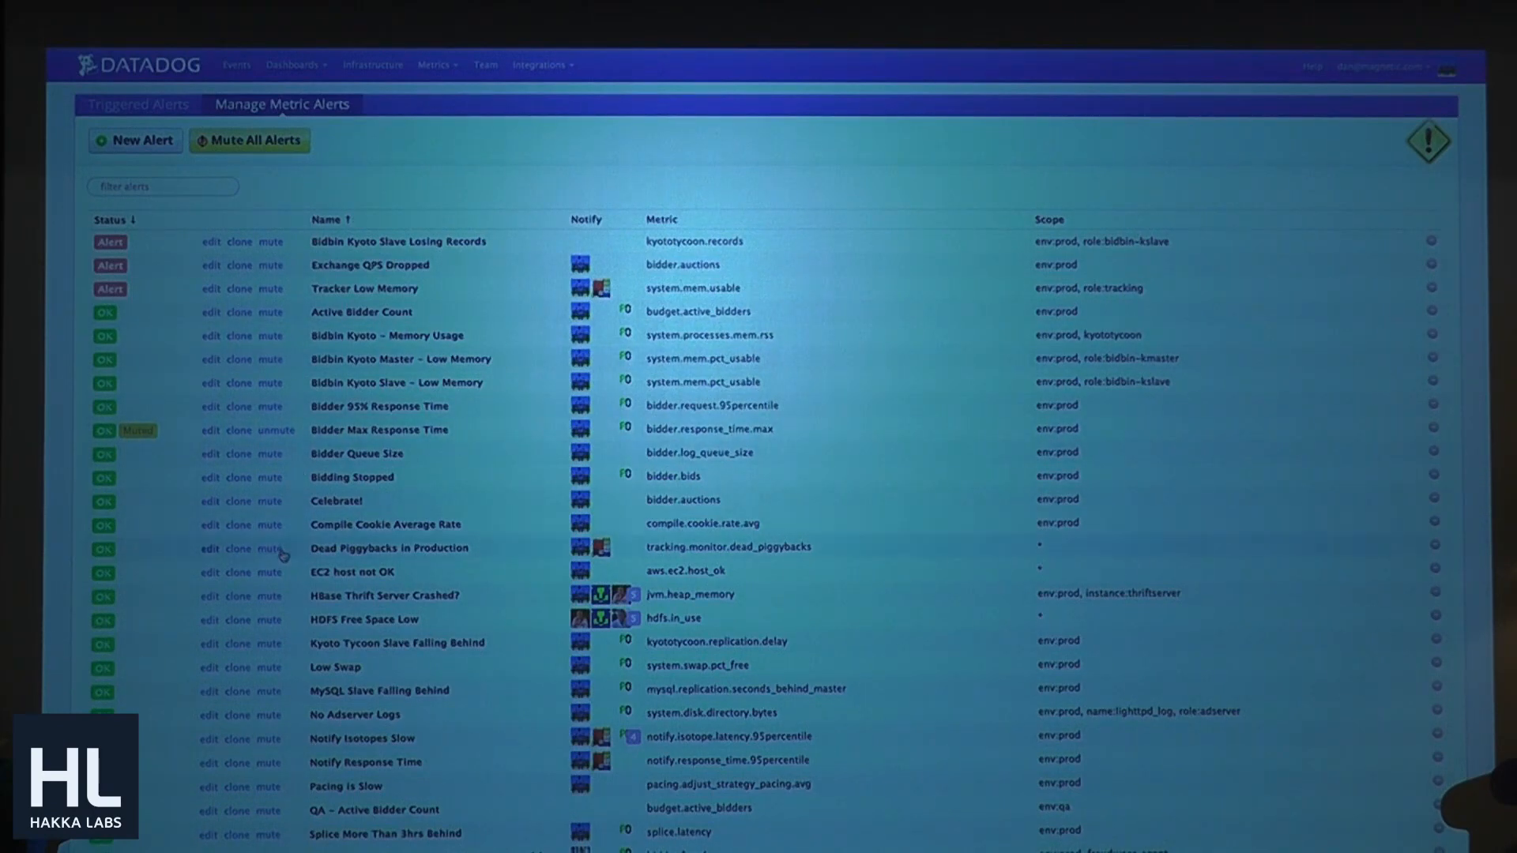
scroll("down", 3)
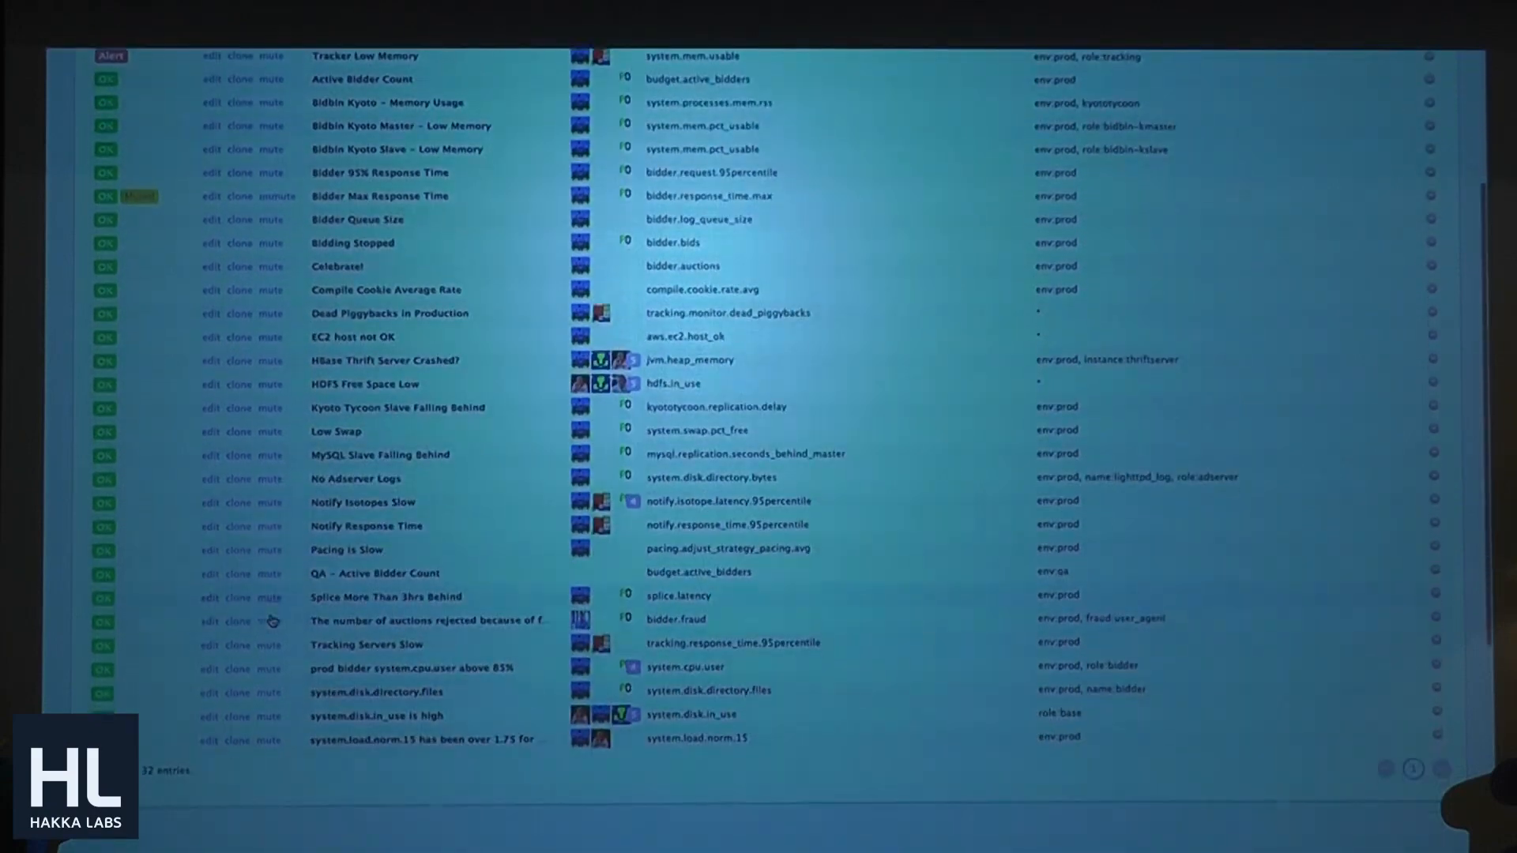